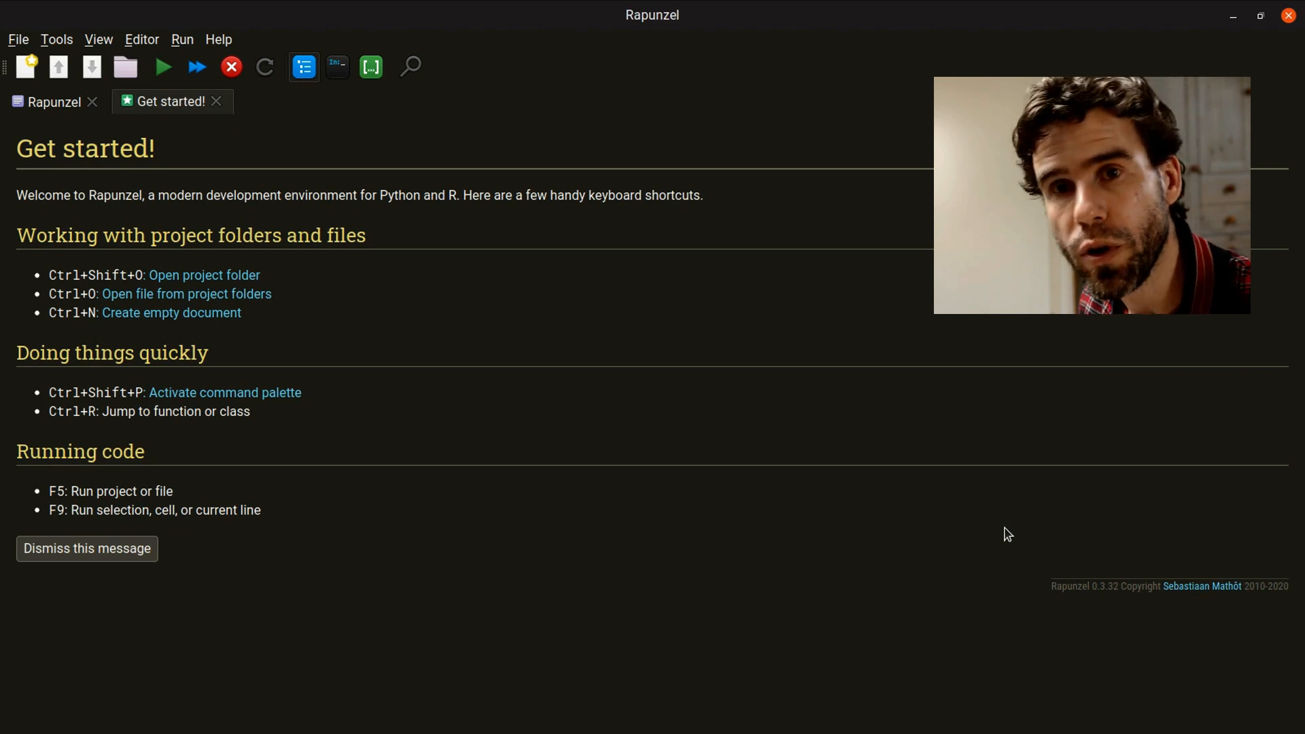
mouse_move(181, 145)
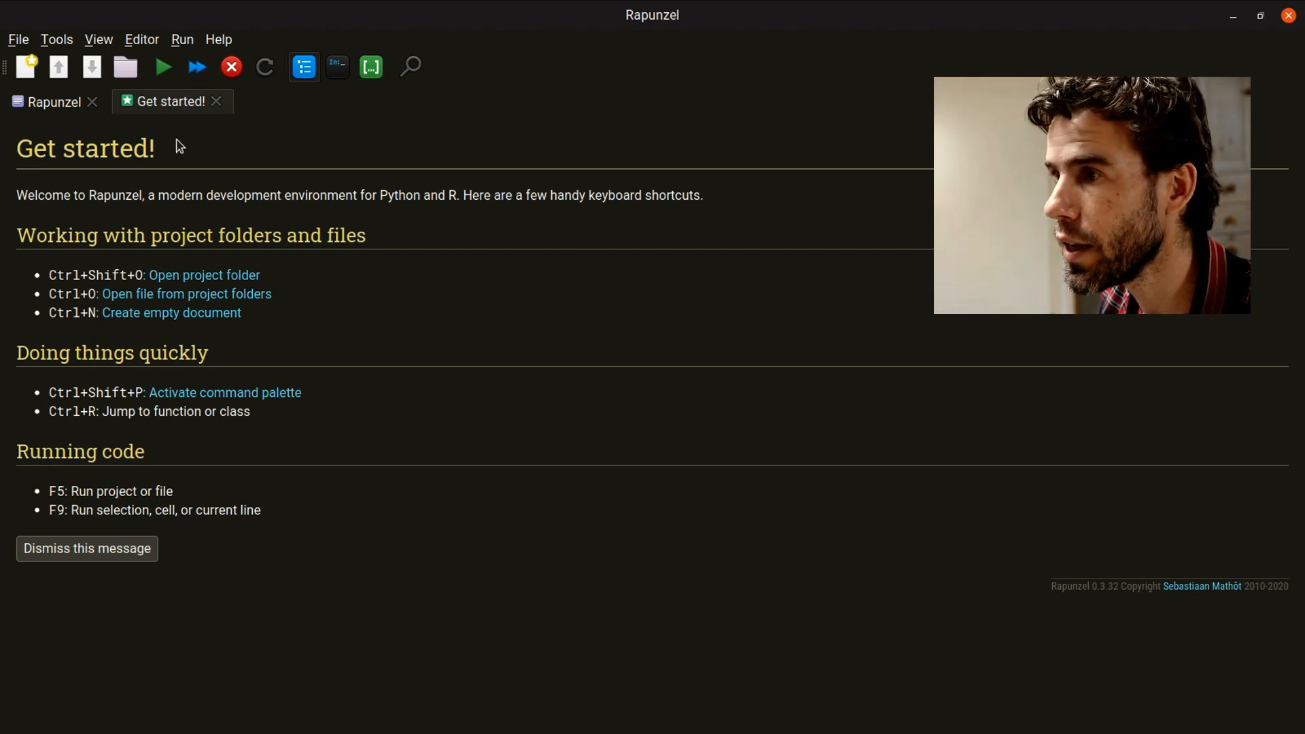
mouse_move(125, 67)
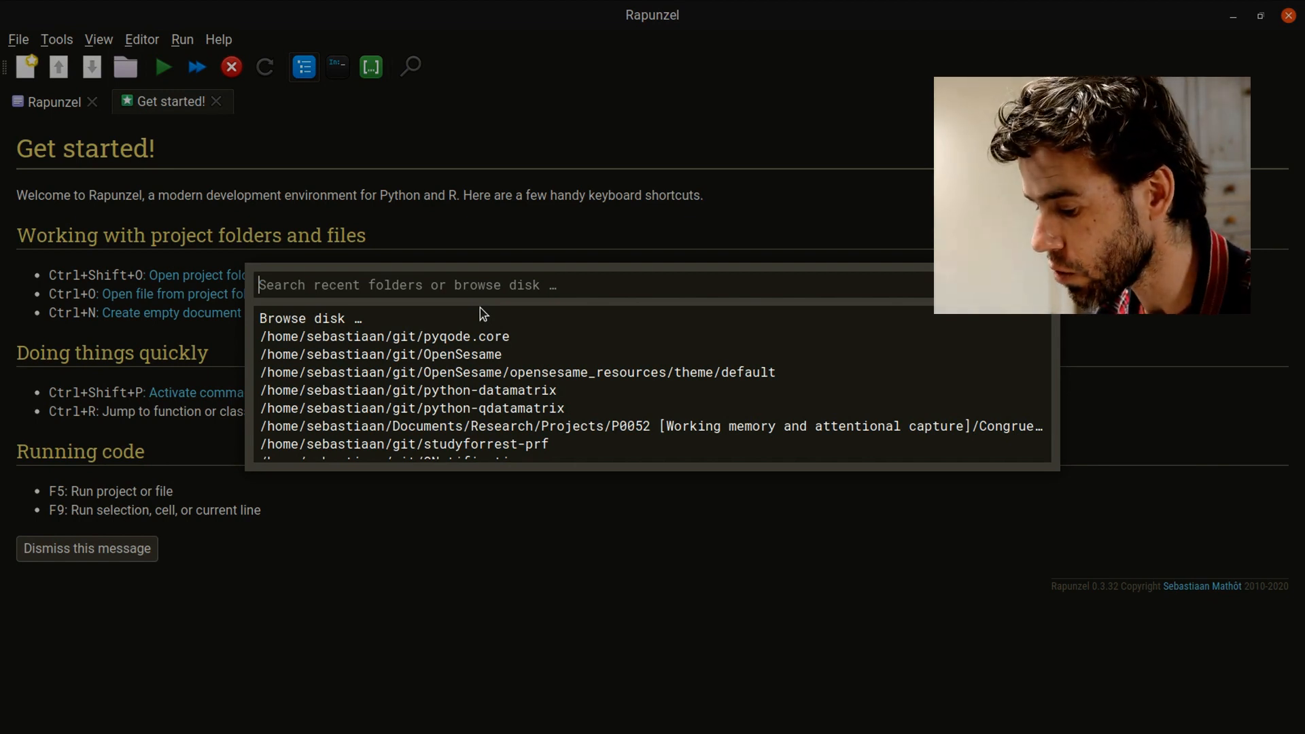
Filter the folder palette with 'rapun' and open the /home/.../git/rapunzel project folder.
type("rapun")
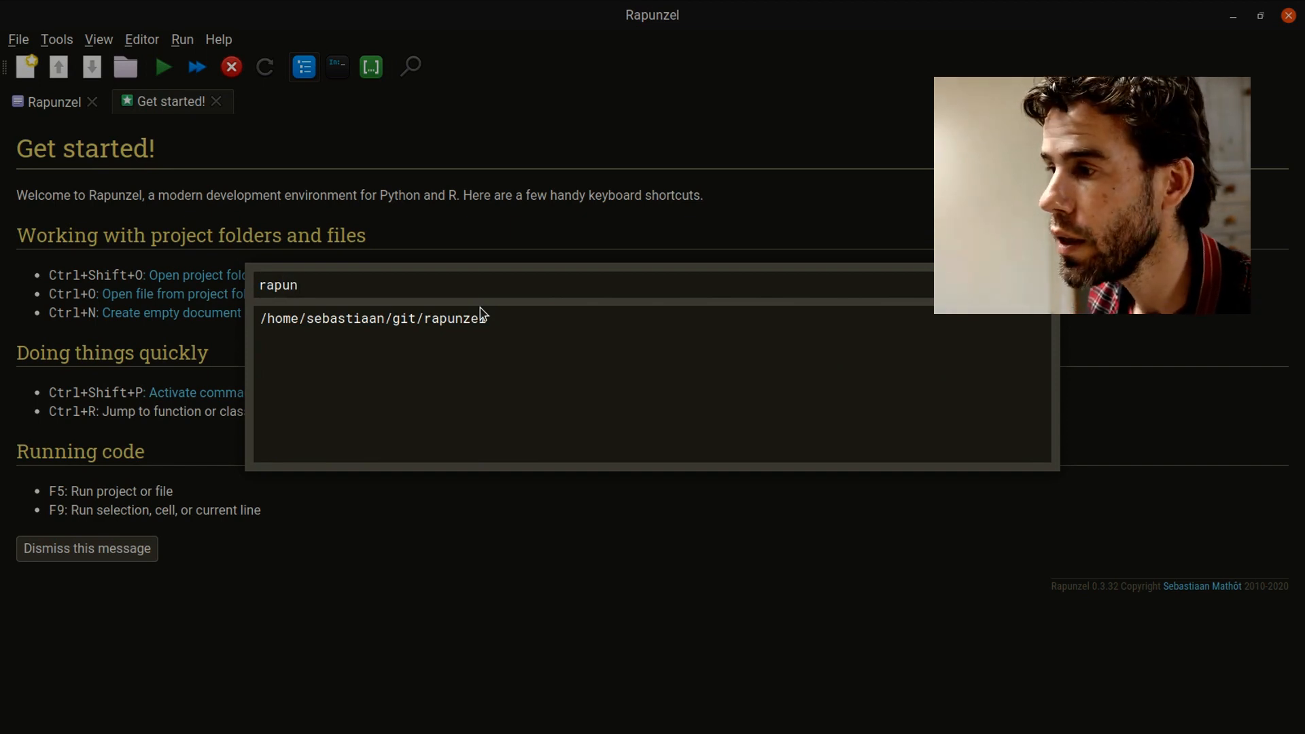
key("Backspace")
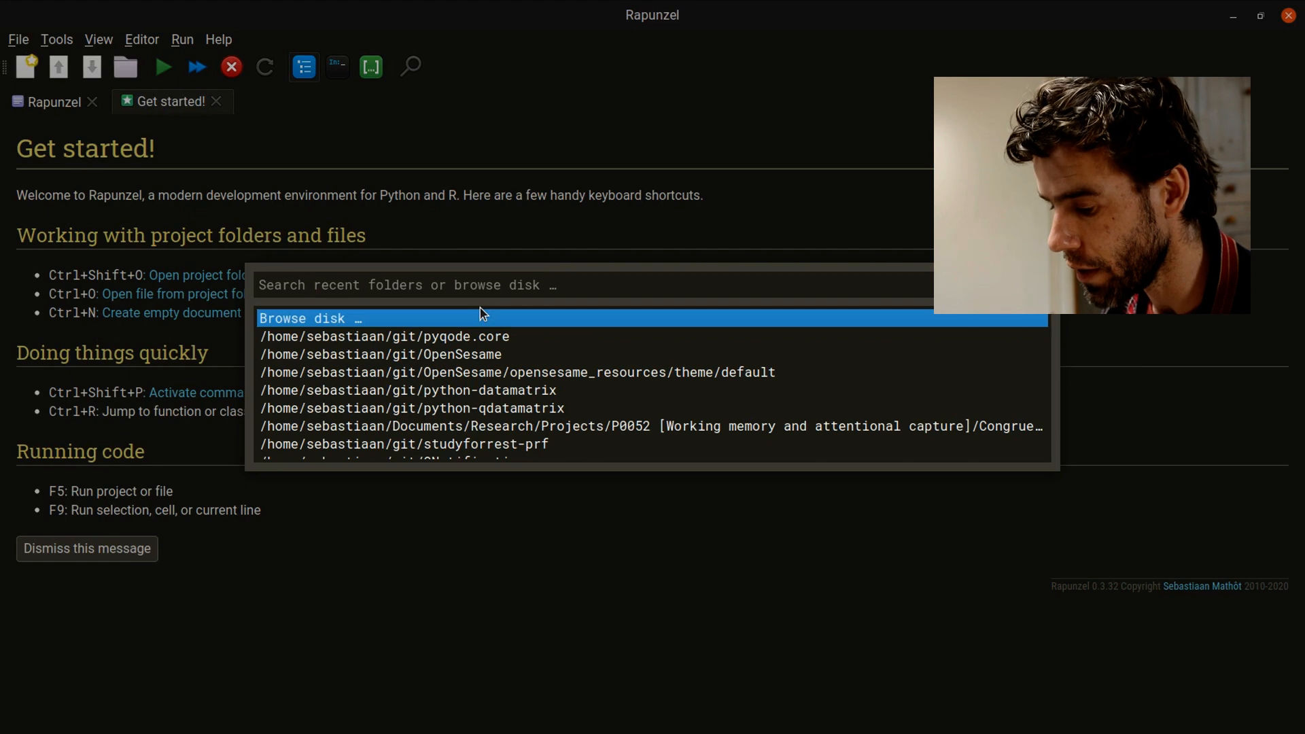
type("rapun")
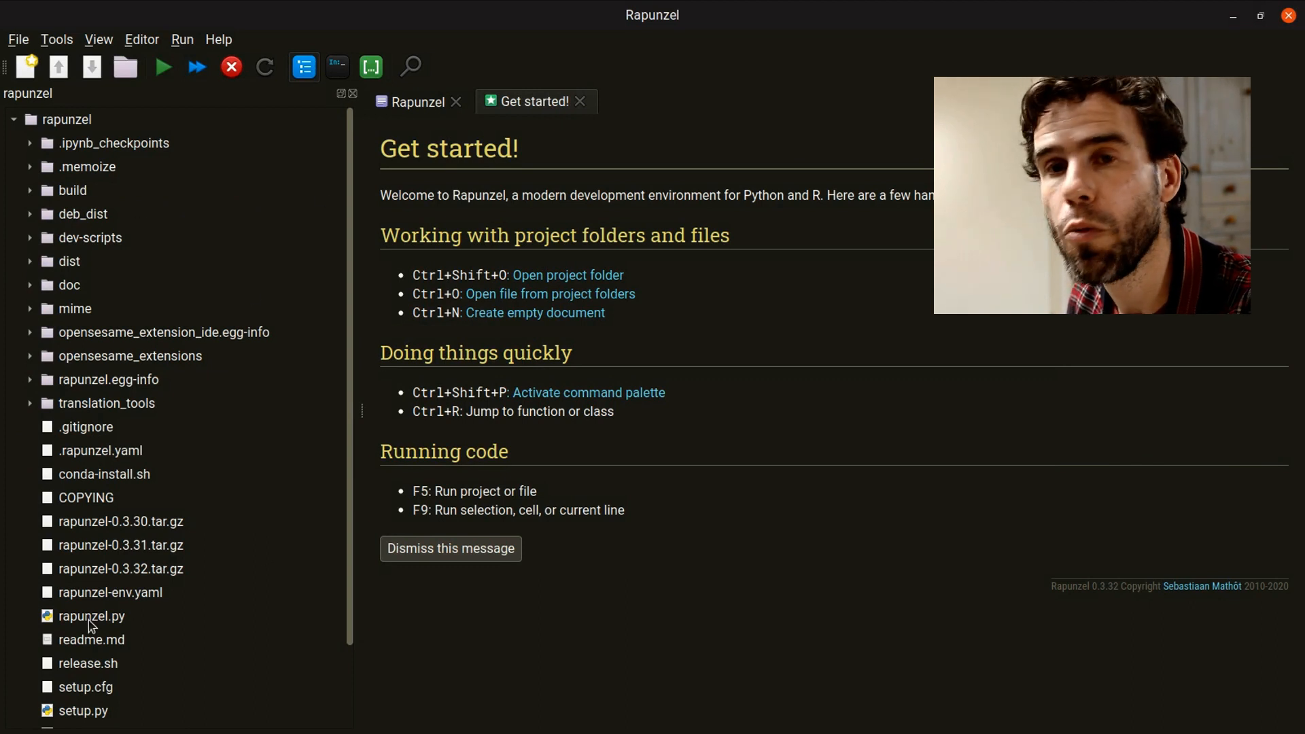
mouse_move(189, 518)
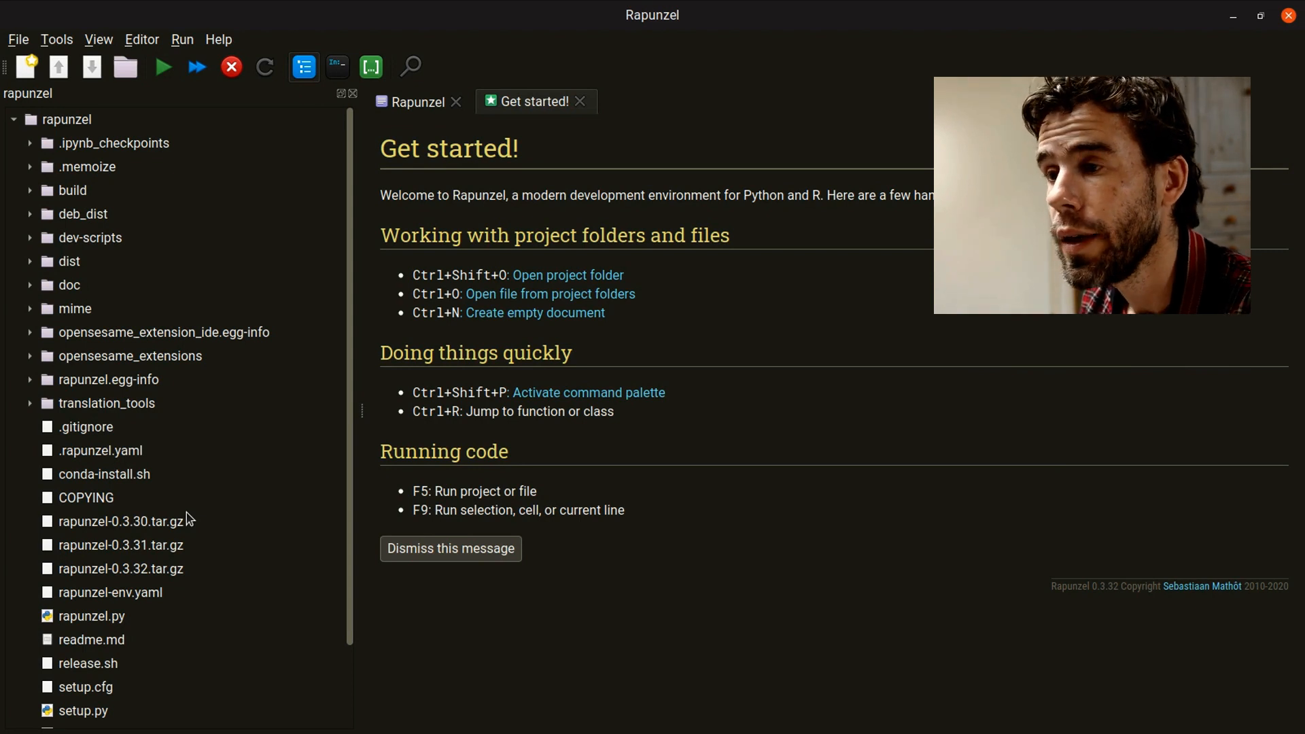
Briefly view rapunzel.py from the project tree, then close it so no documents remain.
scroll("down", 3)
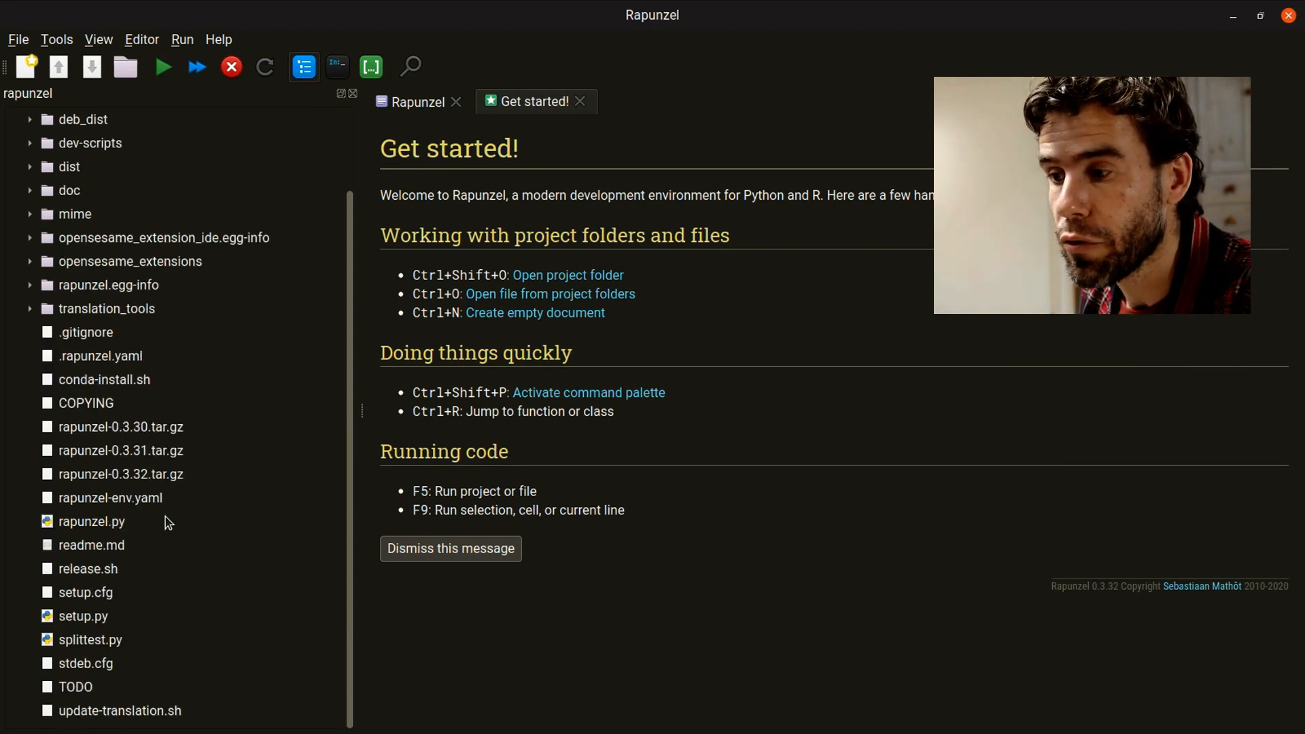
double_click(91, 521)
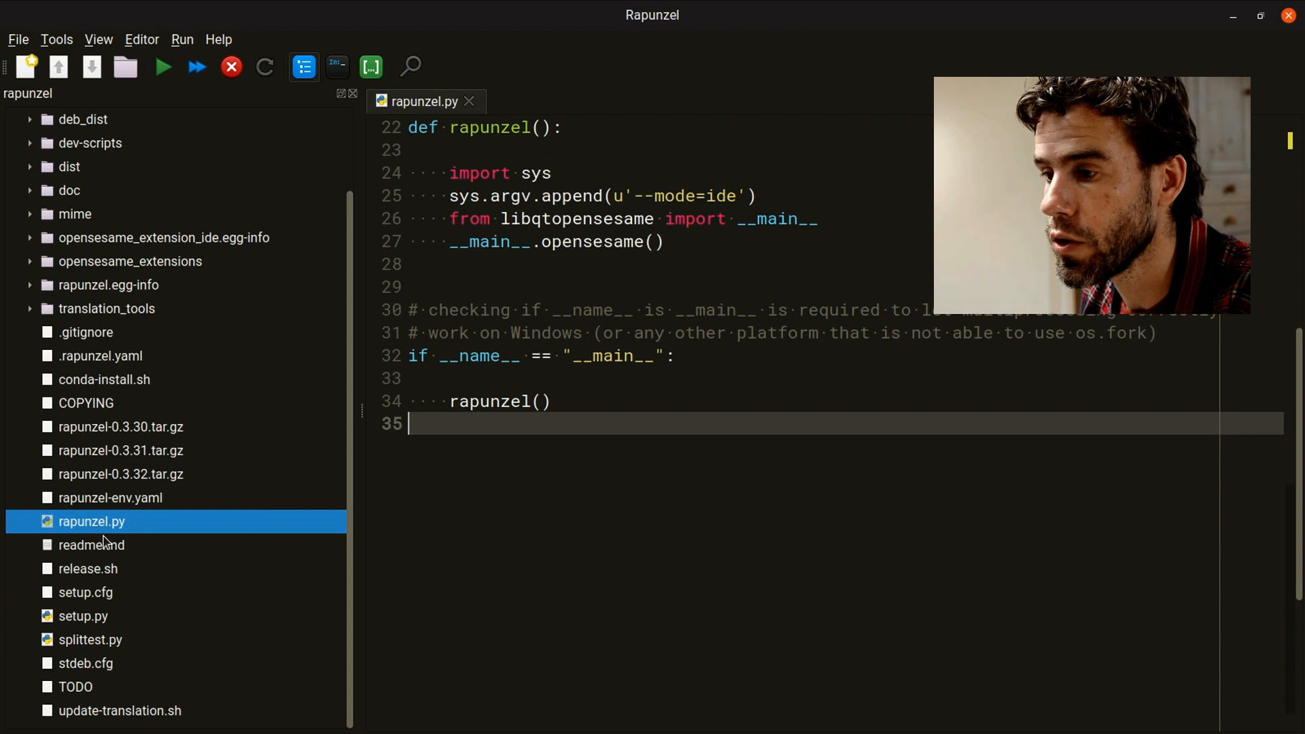
left_click(469, 101)
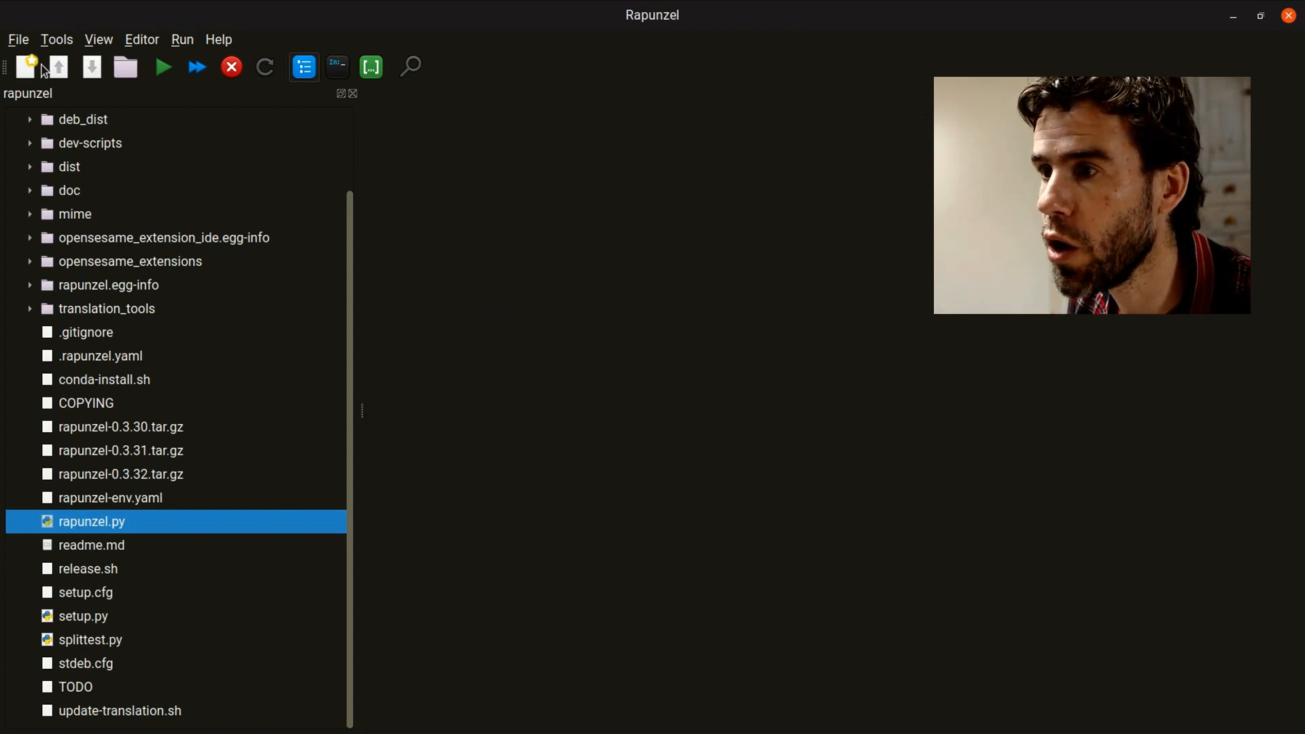
mouse_move(583, 349)
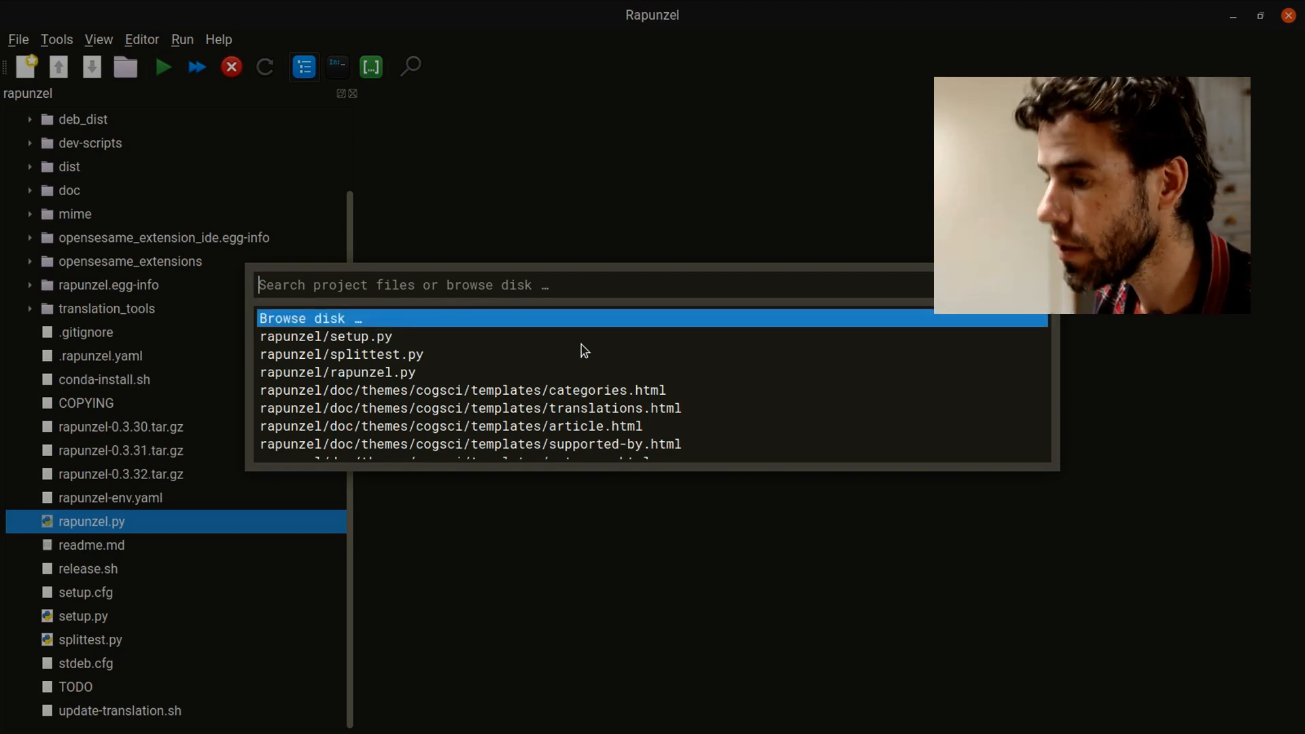
Filter the project file search with 'ide.' and open OpenSesameIDE.py in the editor.
type("ide.")
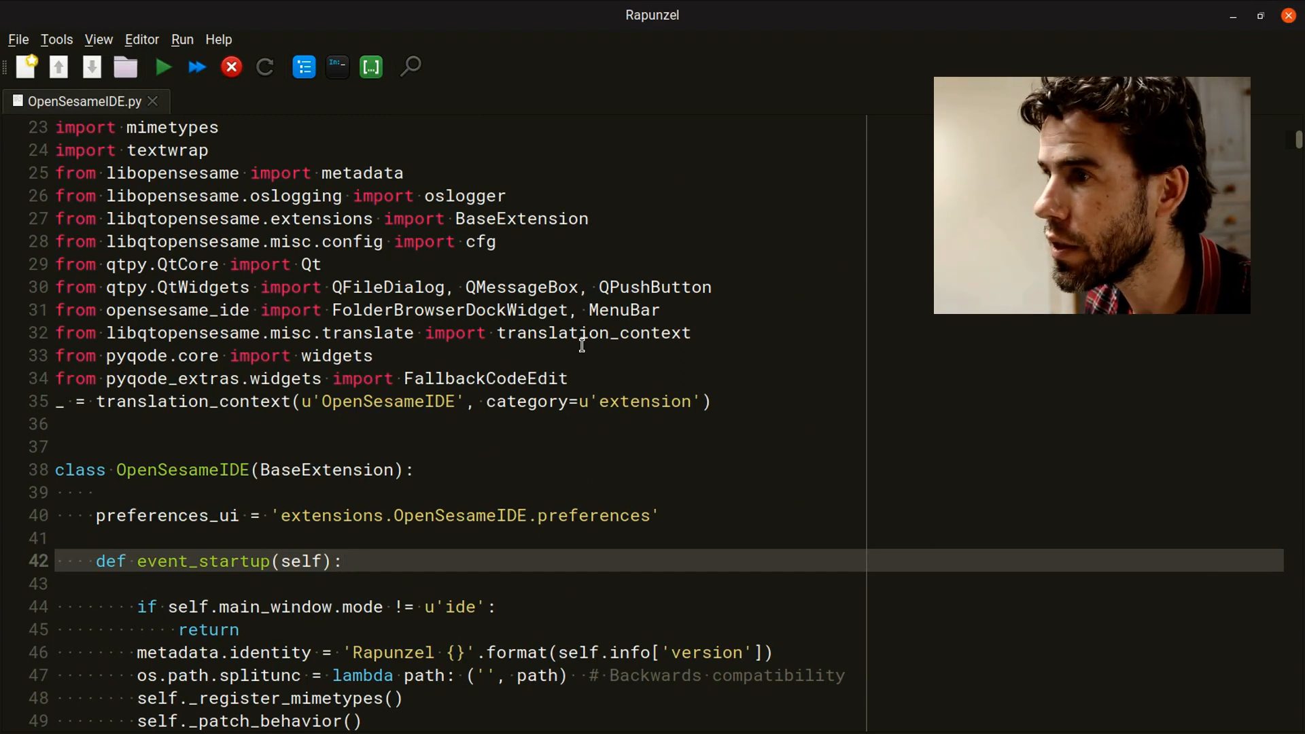
Show the Symbol selector from the View menu, listing OpenSesameIDE's functions and classes.
left_click(98, 39)
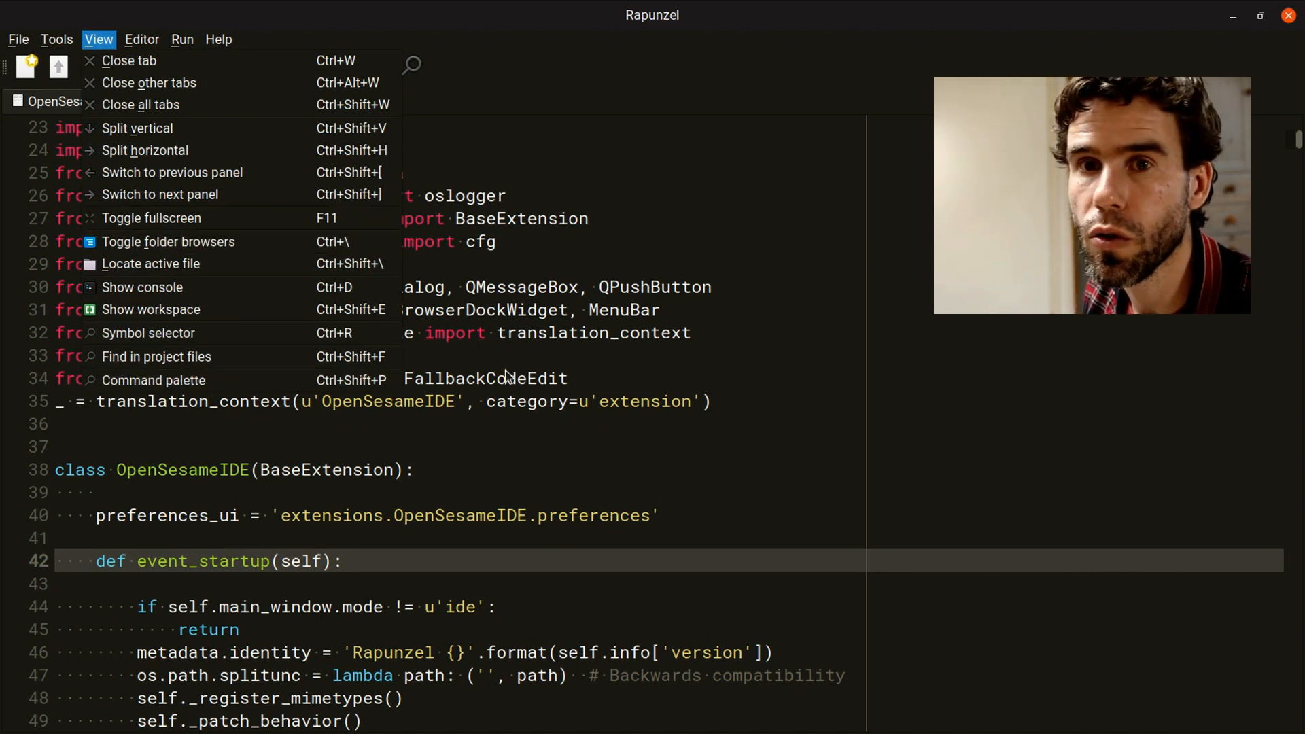
left_click(485, 354)
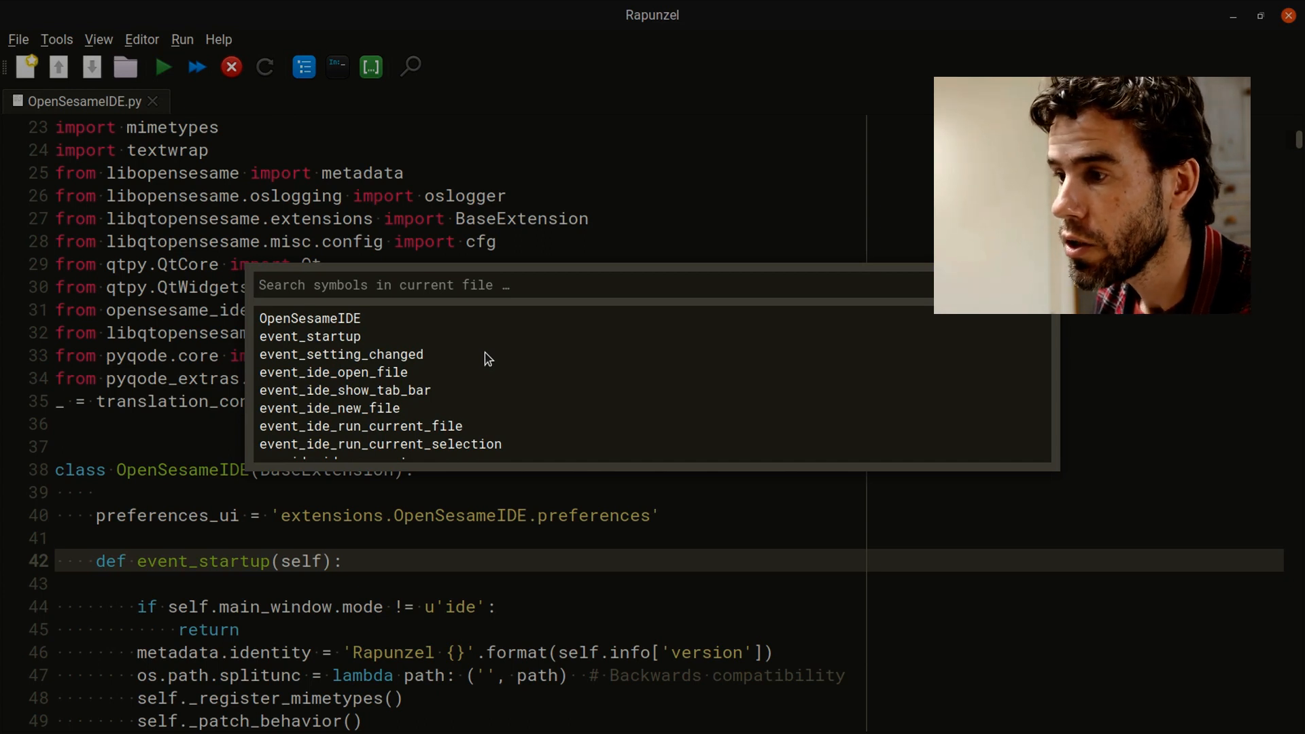
Narrow the symbol list with 'docu' to open_document and _open_document_as_text.
type("docu")
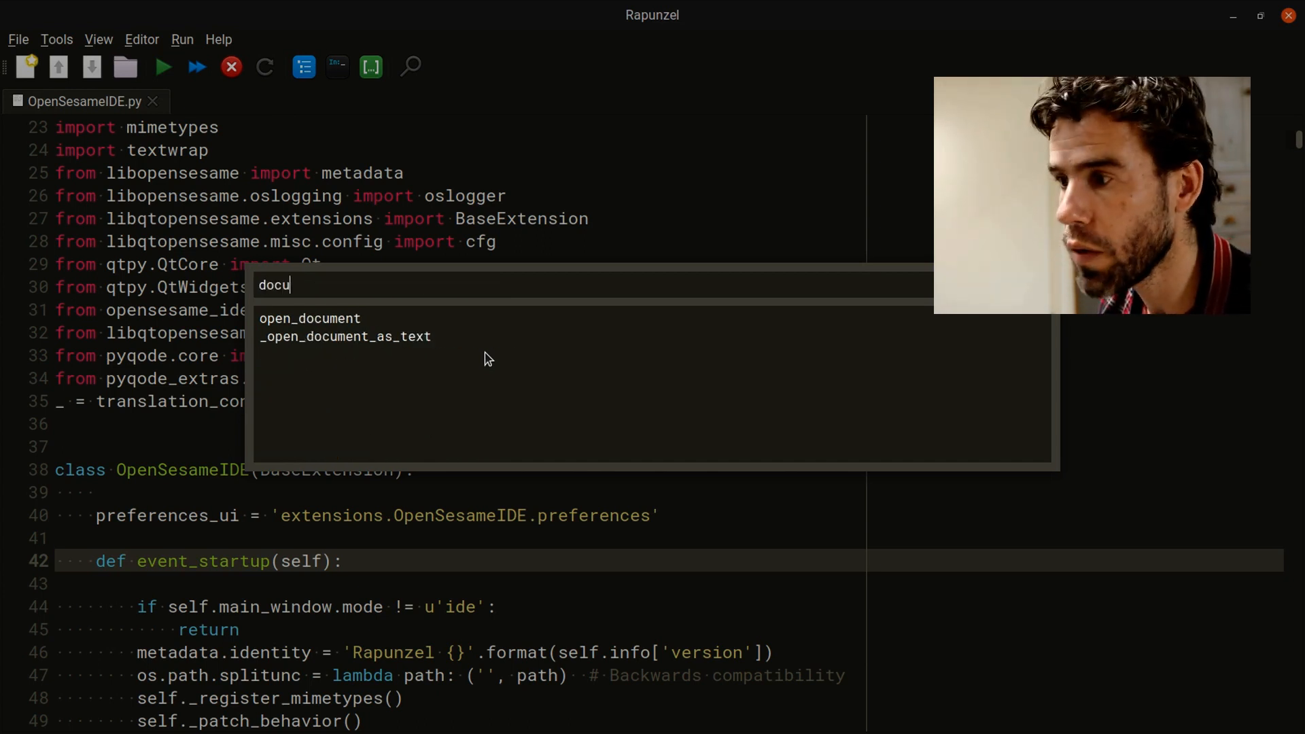